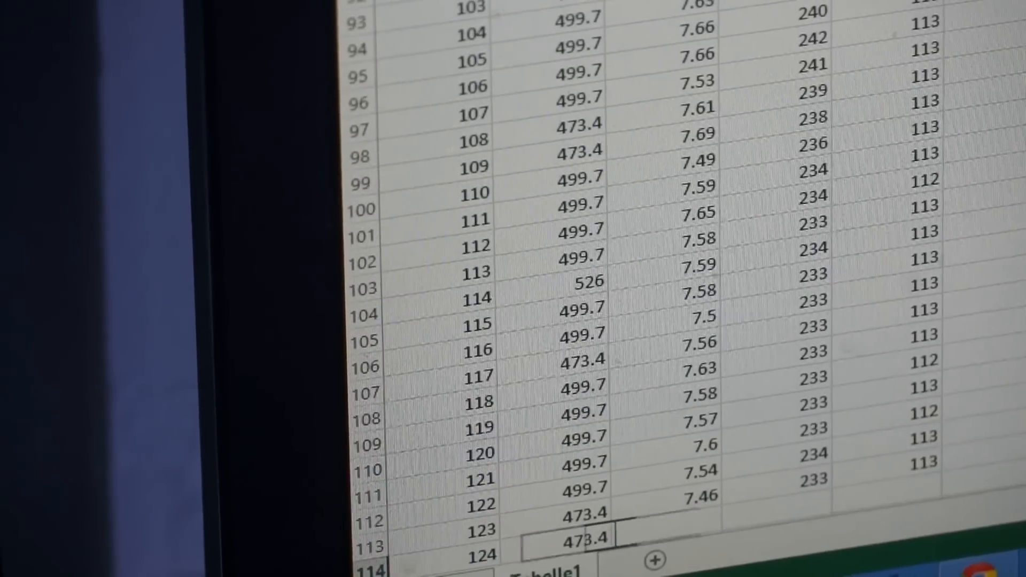
Scroll down the Excel sheet to follow the newest logged reading rows up to entry 134
scroll(down, 3)
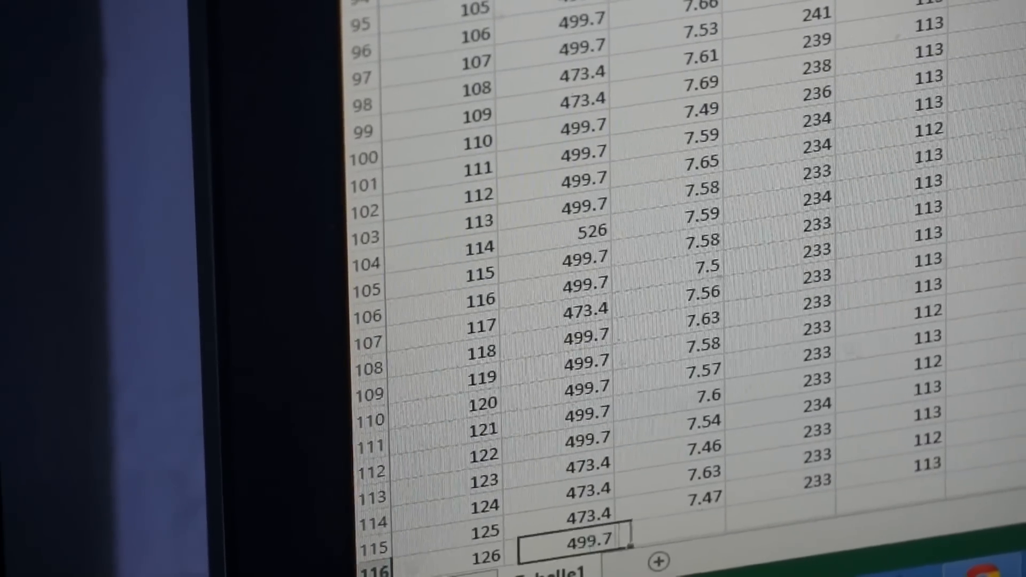
scroll(down, 3)
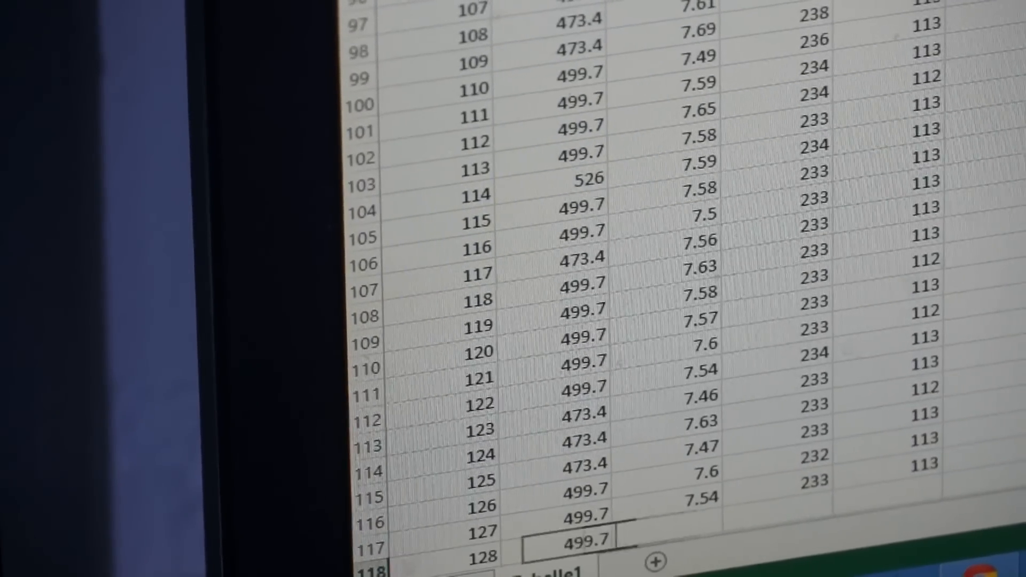
scroll(down, 3)
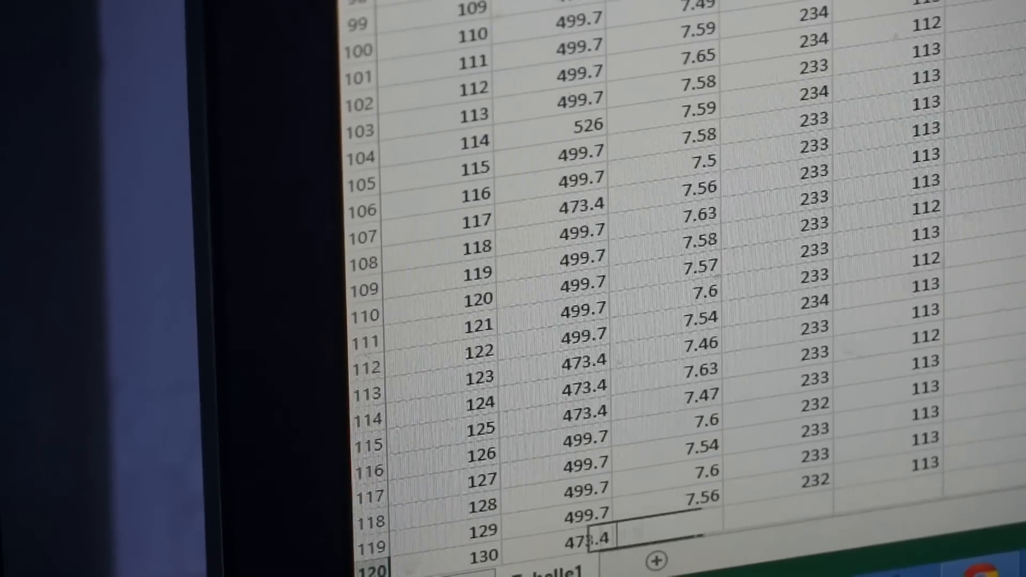
scroll(down, 3)
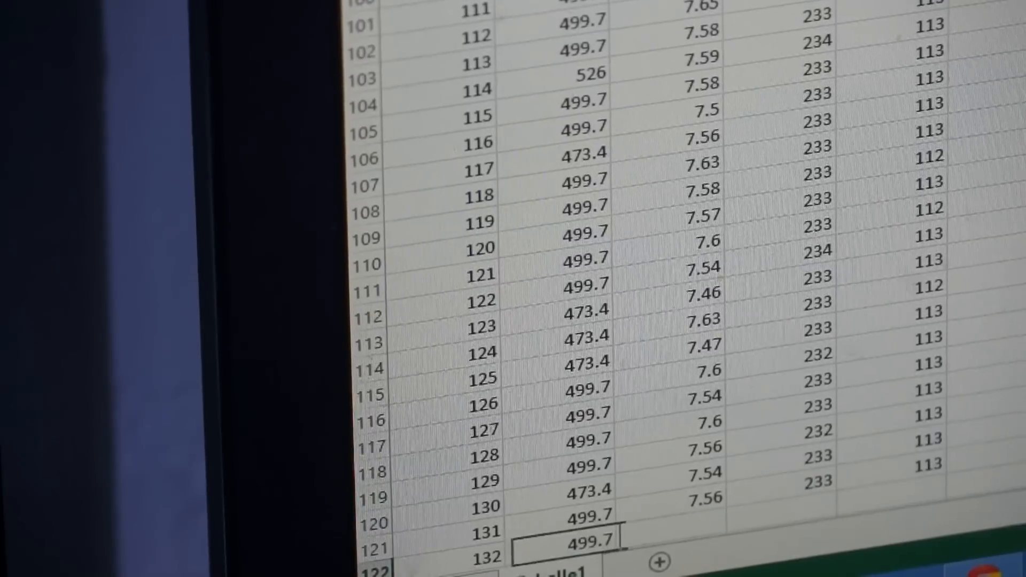
scroll(down, 3)
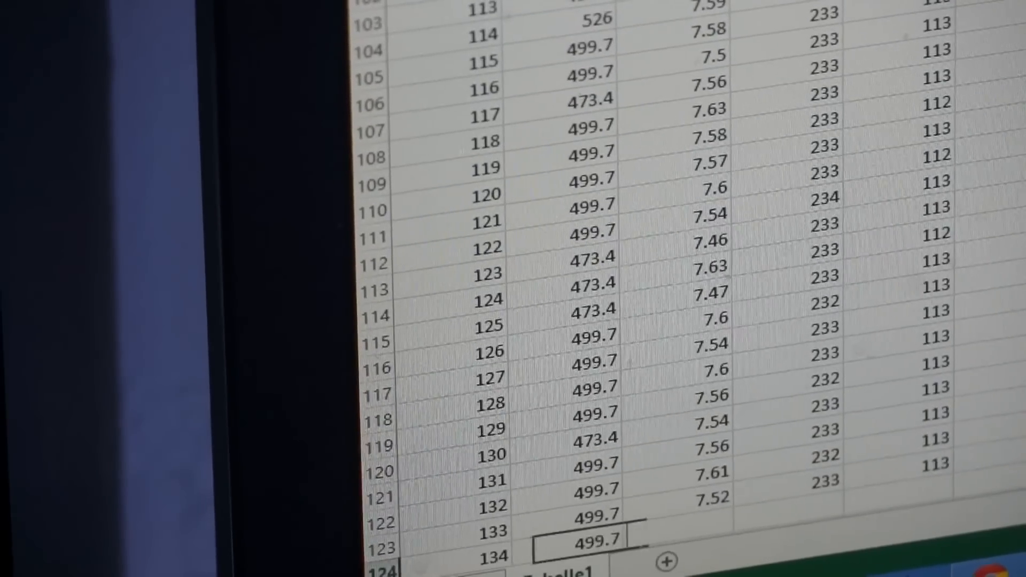
scroll(down, 3)
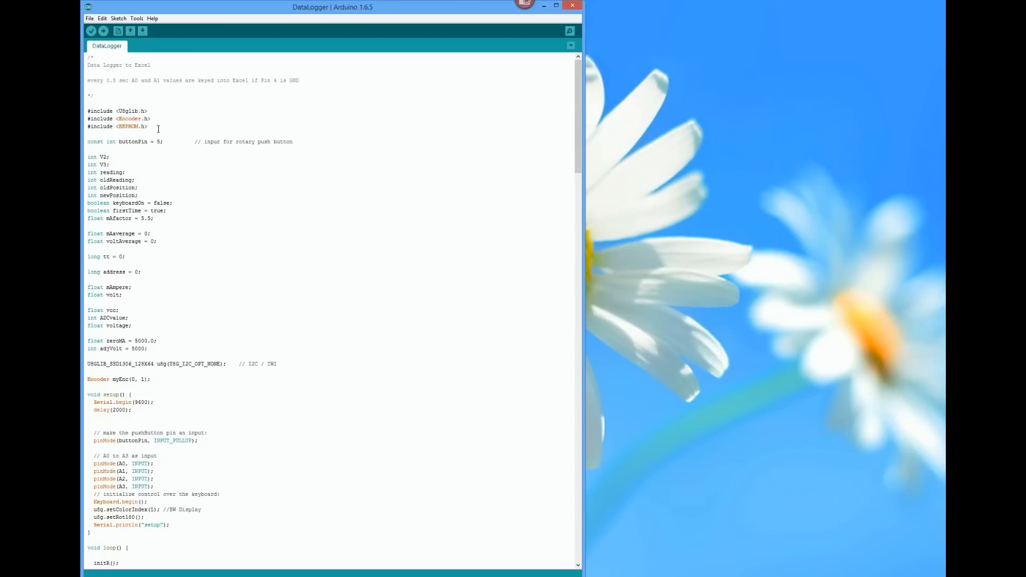
drag(87, 111, 148, 126)
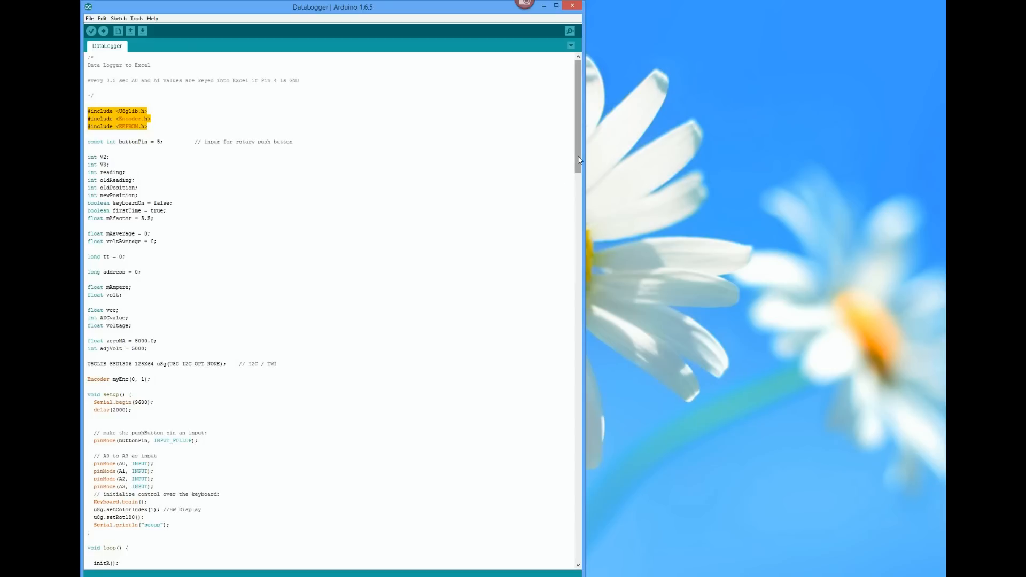
scroll(down, 3)
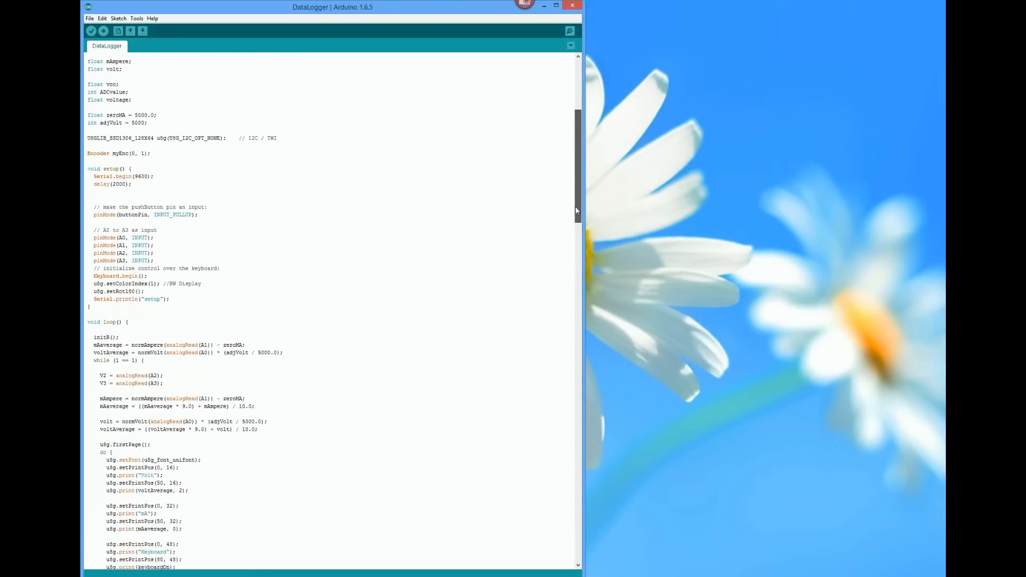
scroll(down, 3)
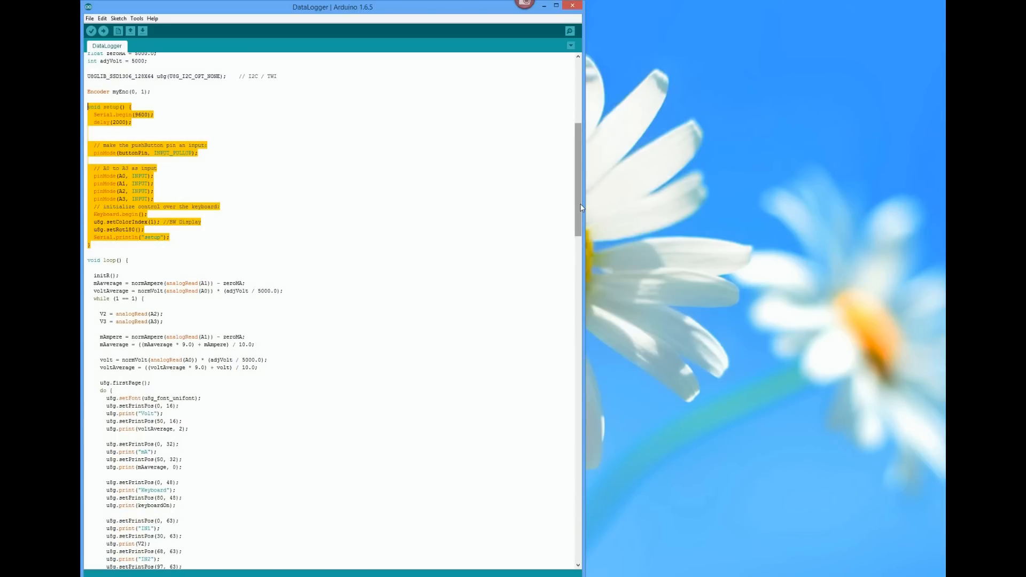
scroll(down, 3)
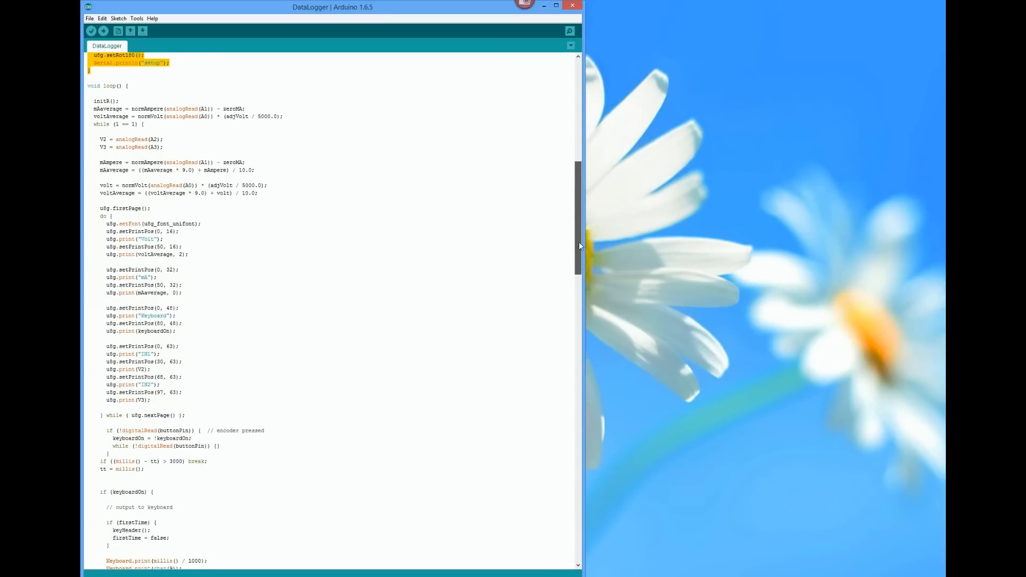
scroll(down, 3)
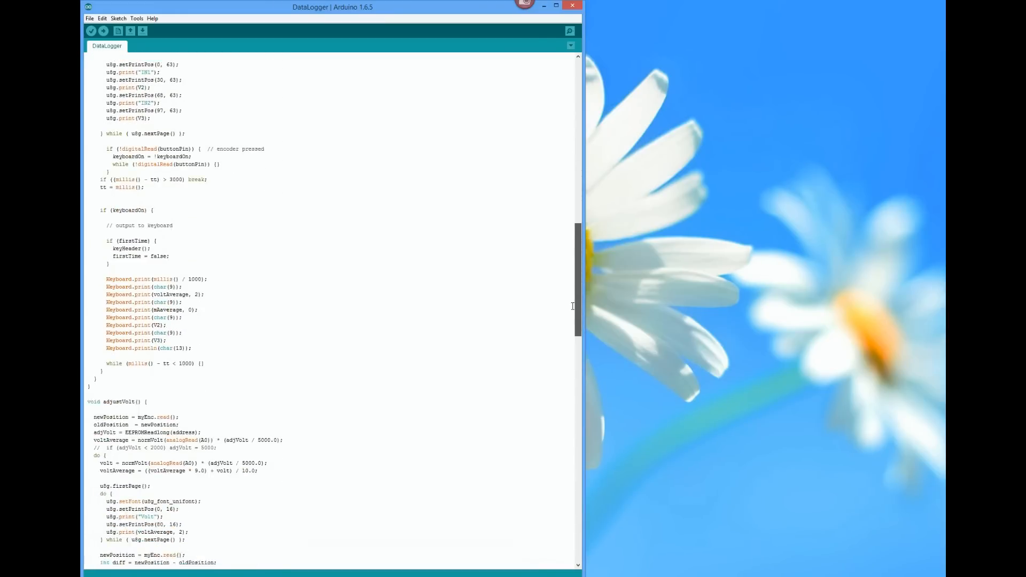
scroll(down, 3)
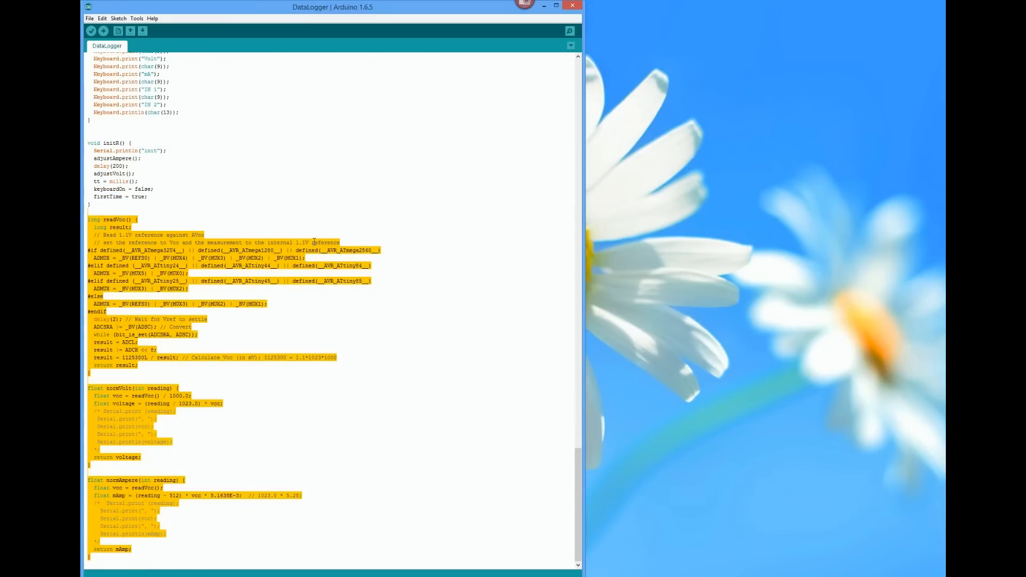
mouse_move(397, 249)
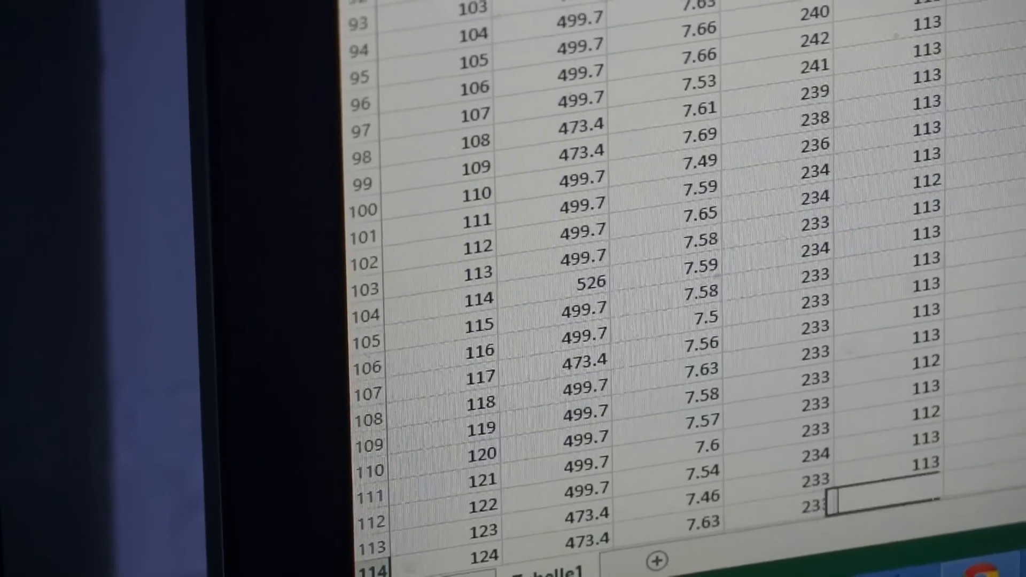
Scroll down the Excel log to keep the newest row around entry 126 in view
scroll(down, 3)
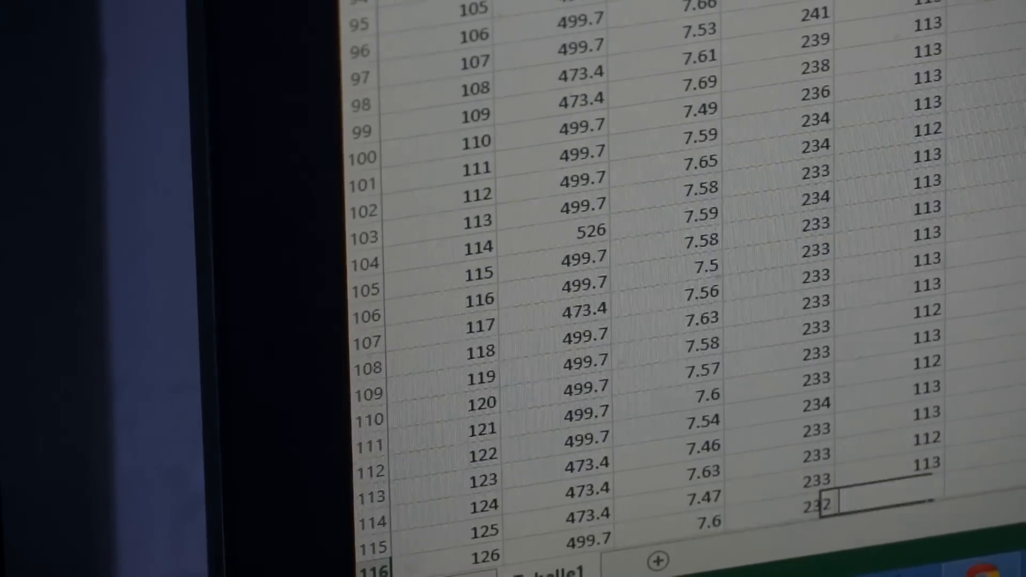